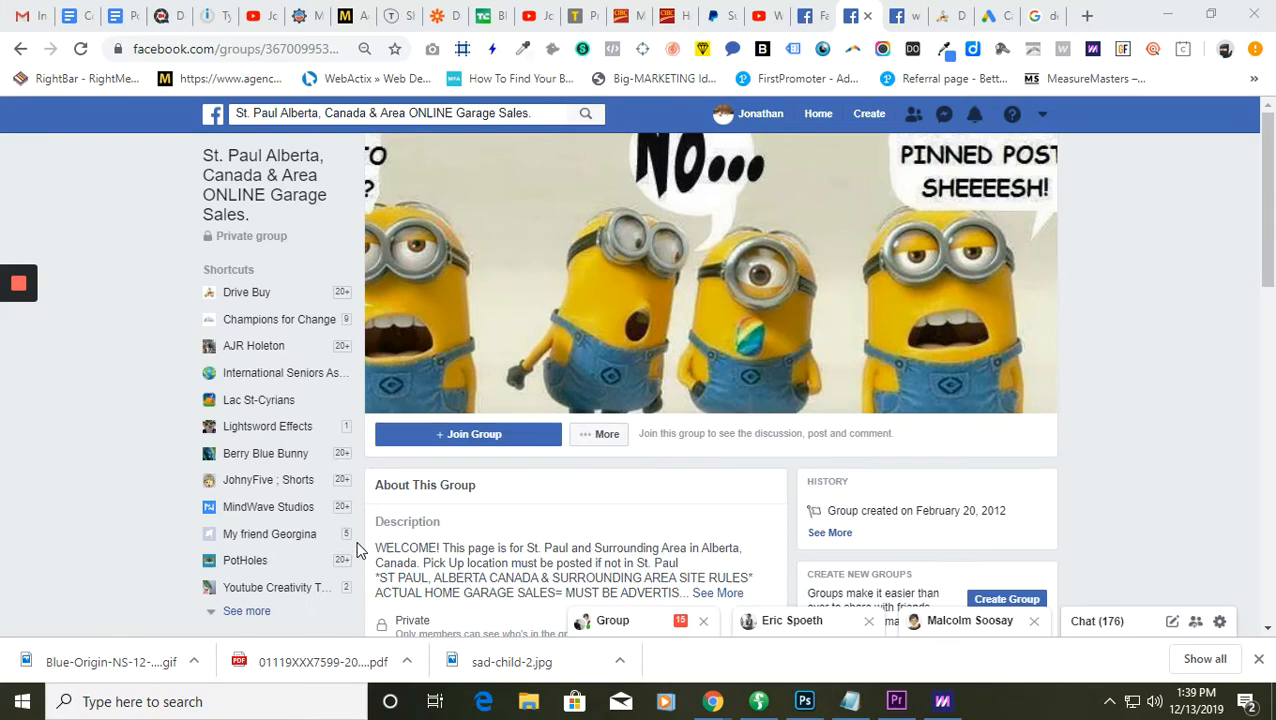
pyautogui.moveTo(360, 538)
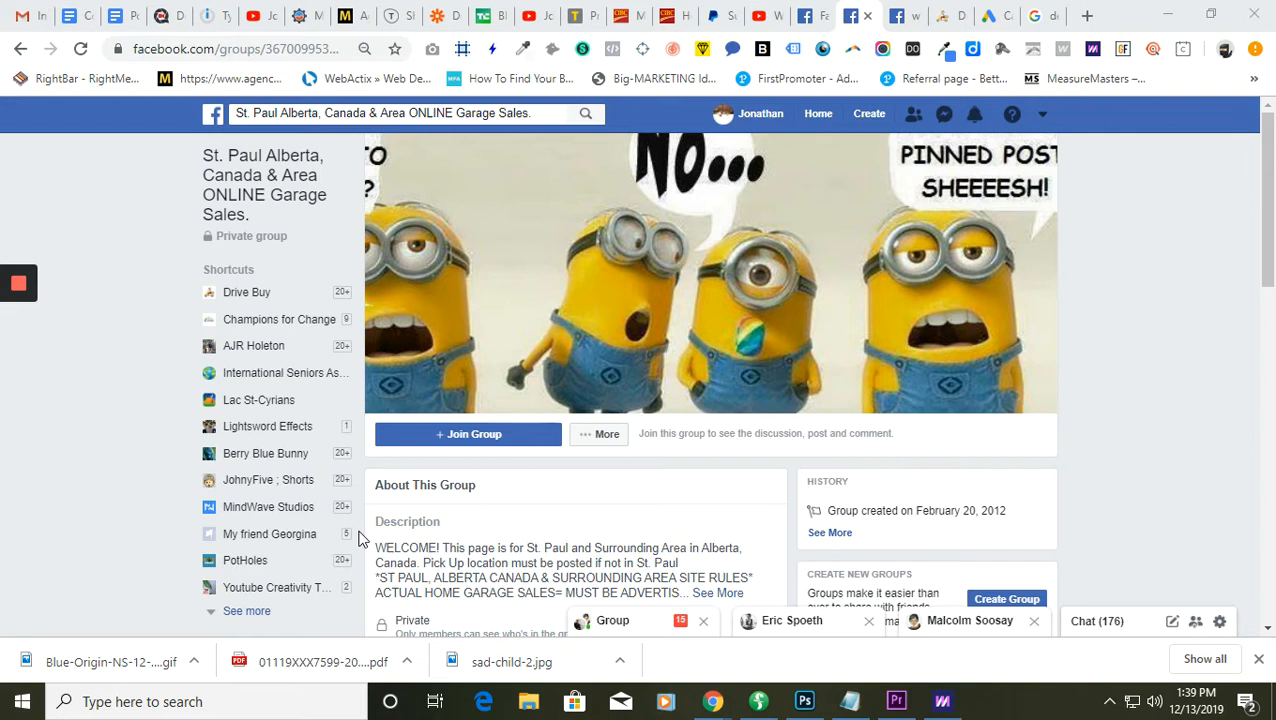
pyautogui.moveTo(362, 538)
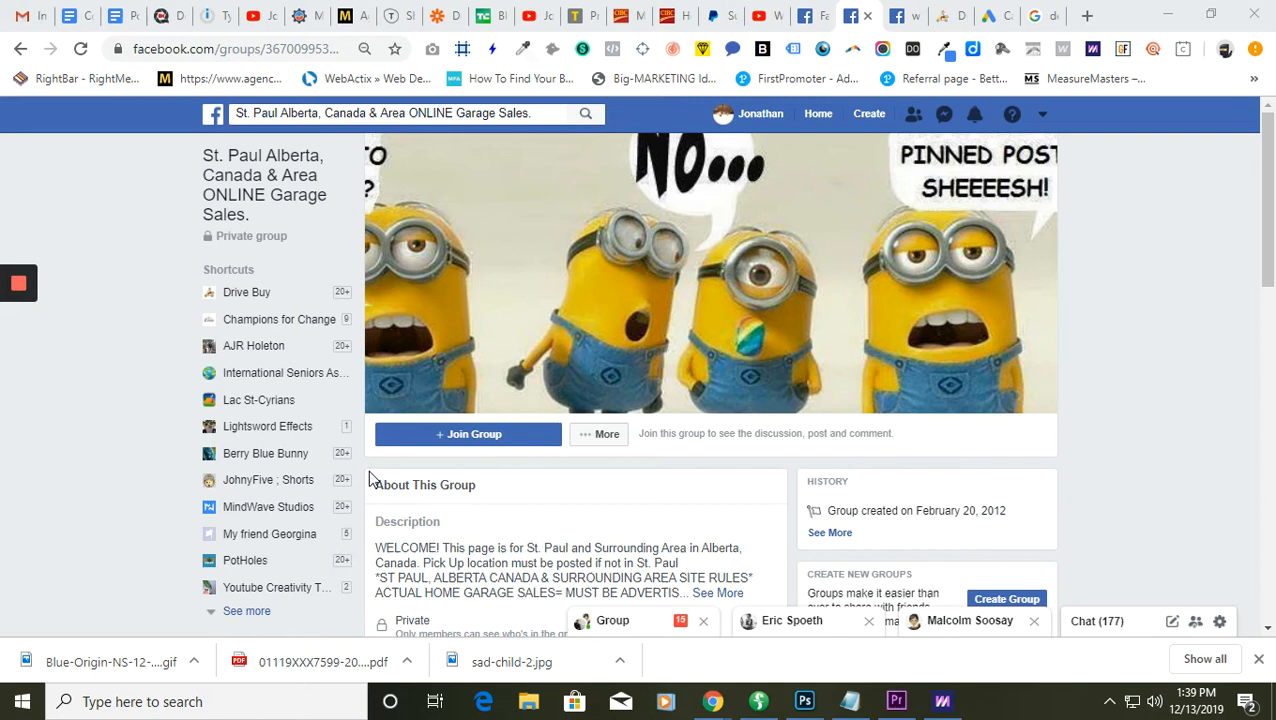
pyautogui.moveTo(400, 470)
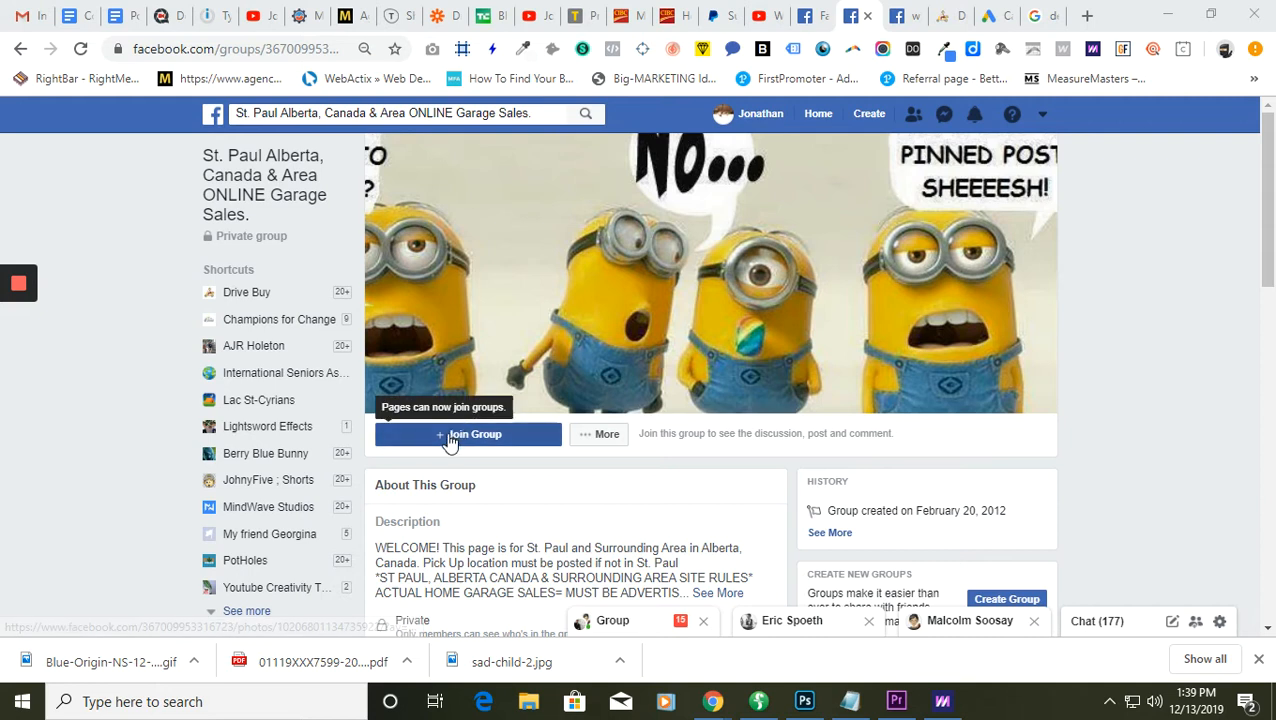
pyautogui.moveTo(520, 448)
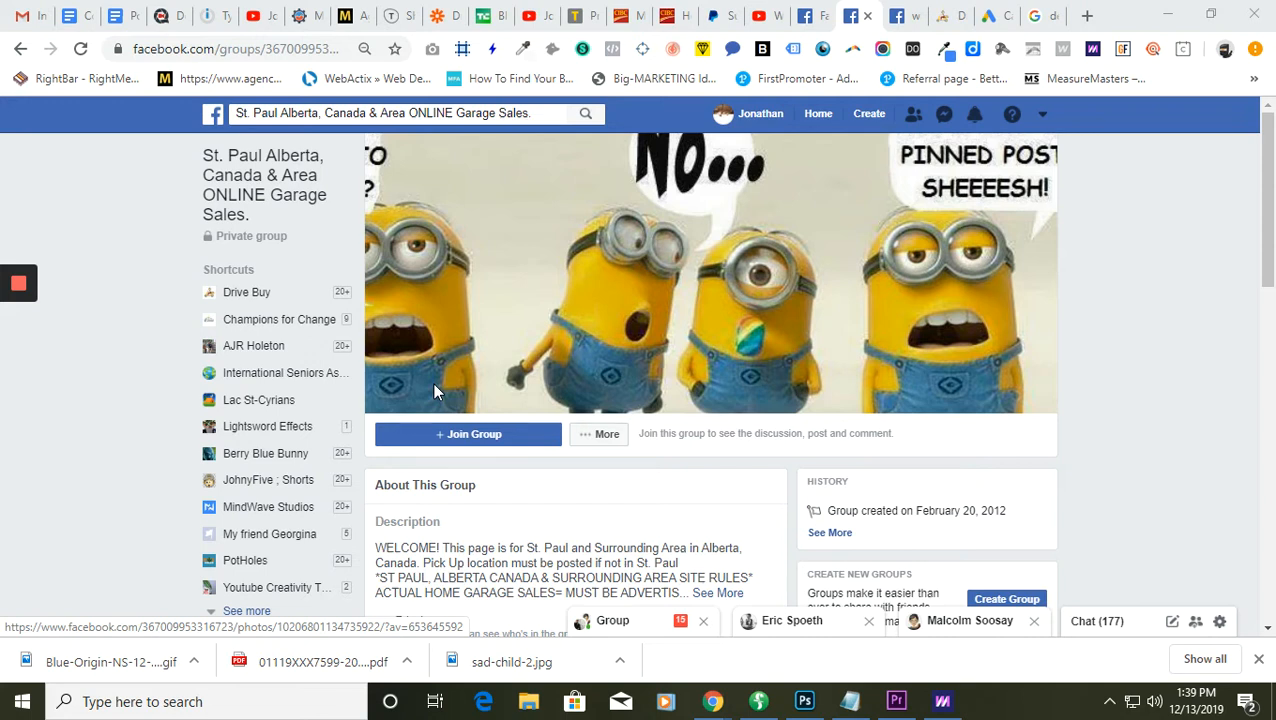
pyautogui.moveTo(424, 420)
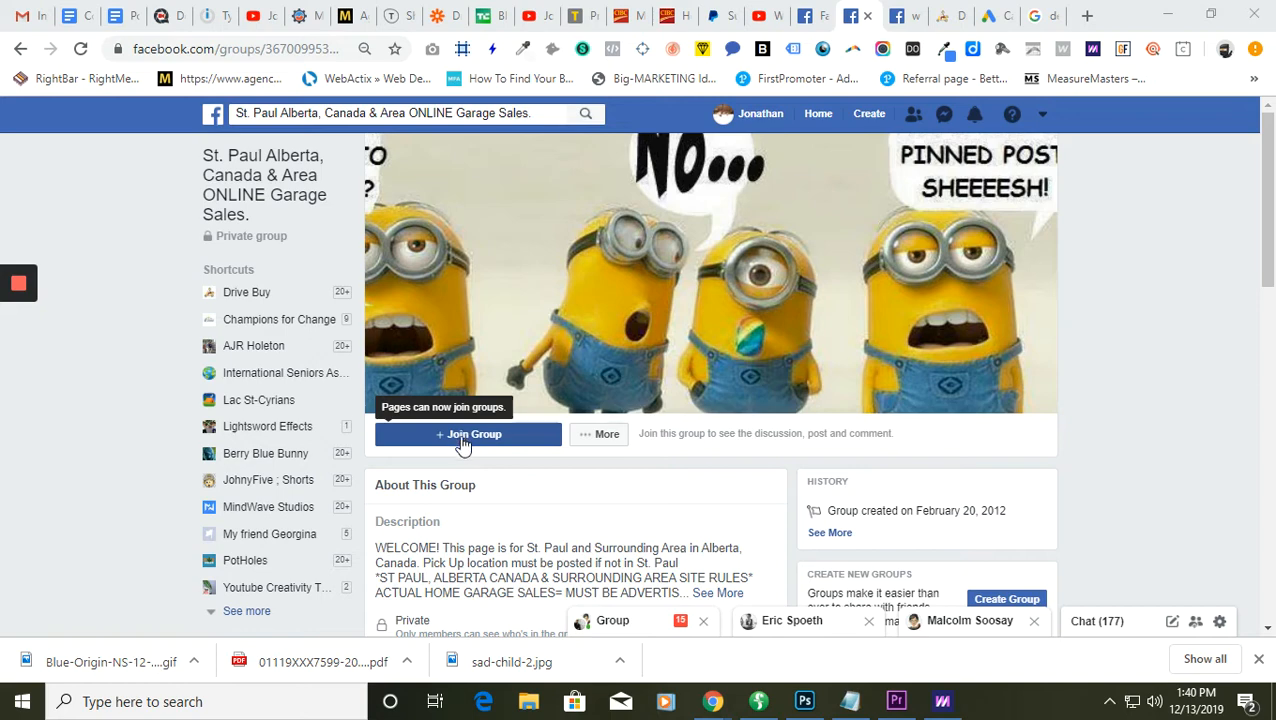
# Send a join request to the St. Paul garage sale group as the MindWave Studios Ltd. page
pyautogui.click(468, 434)
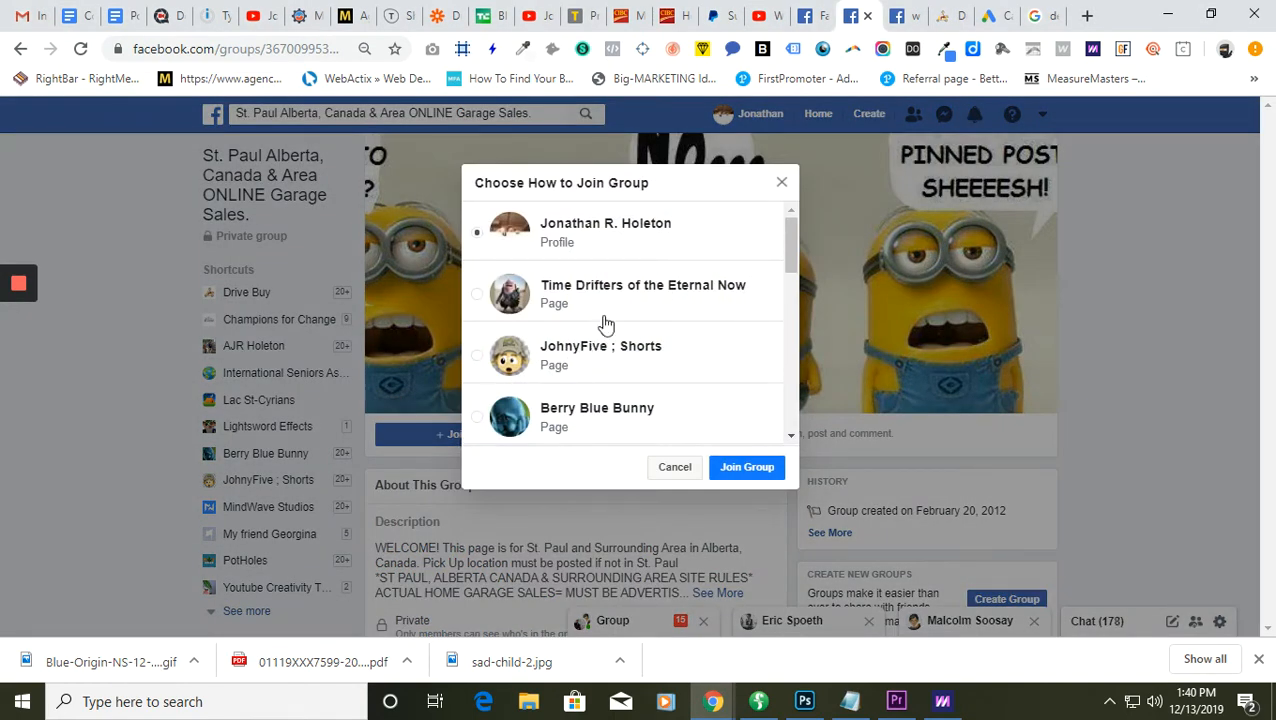
pyautogui.scroll(-3)
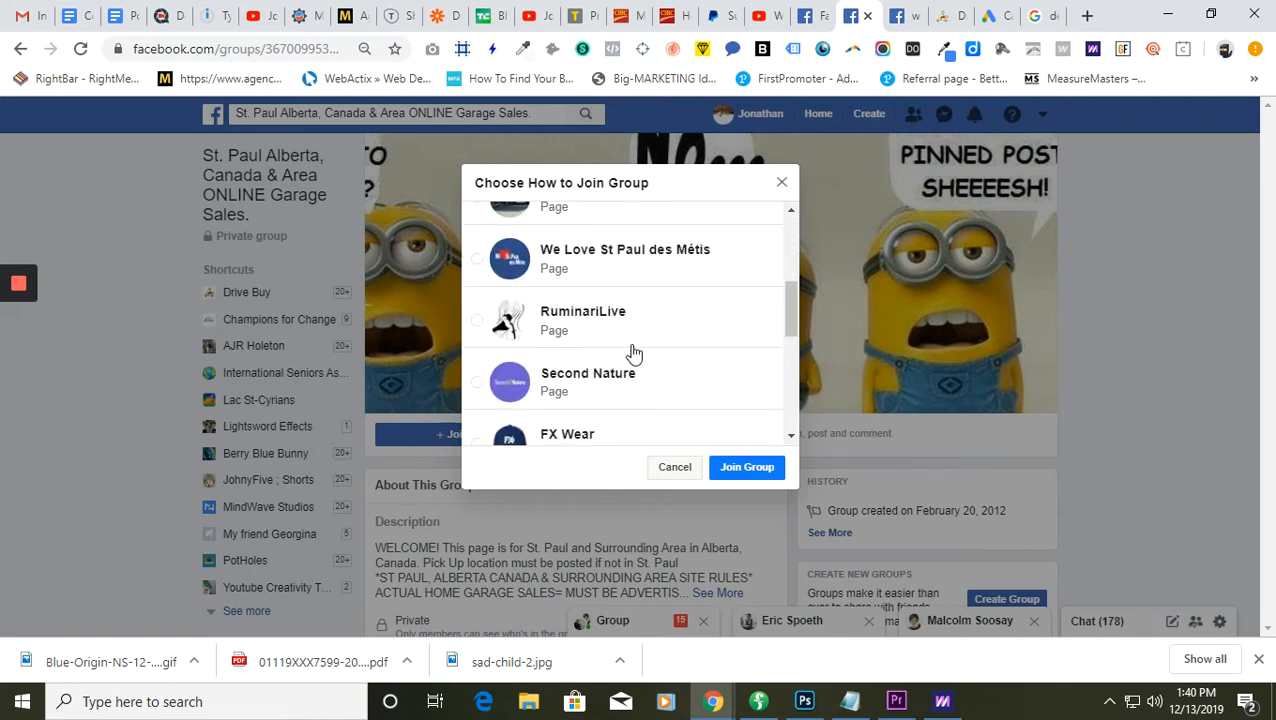
pyautogui.scroll(-3)
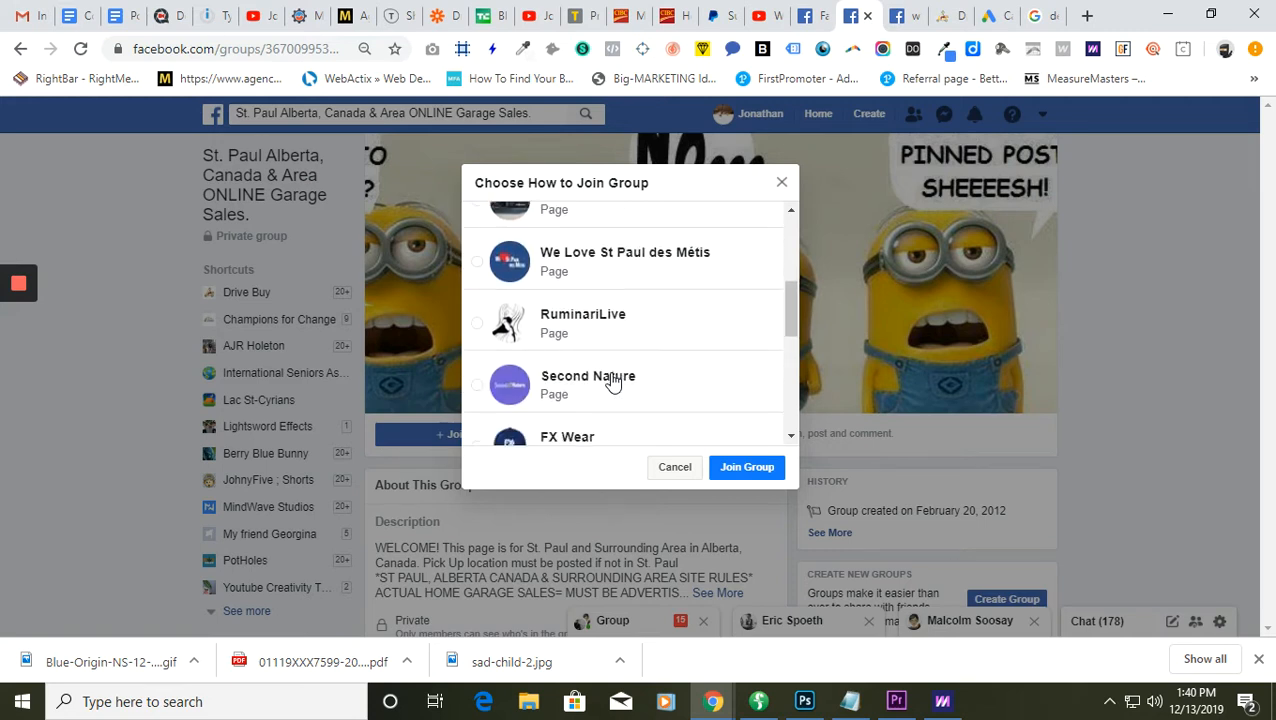
pyautogui.scroll(-3)
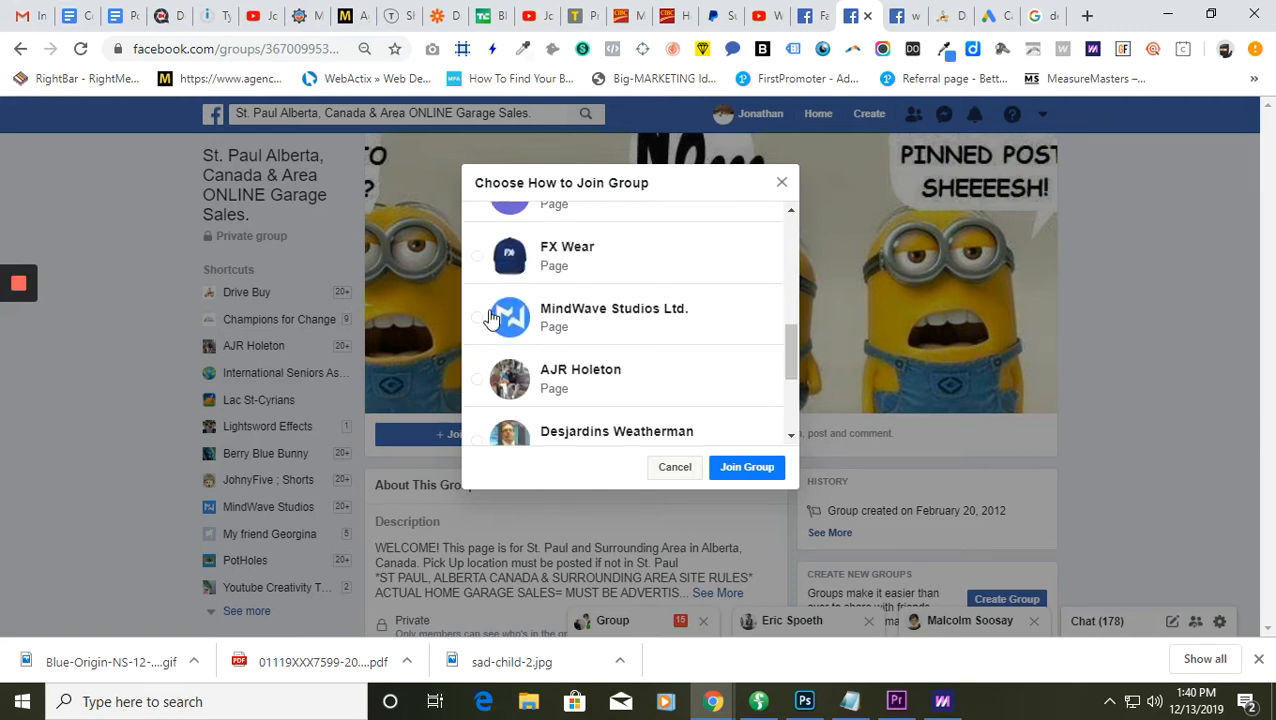
pyautogui.click(476, 316)
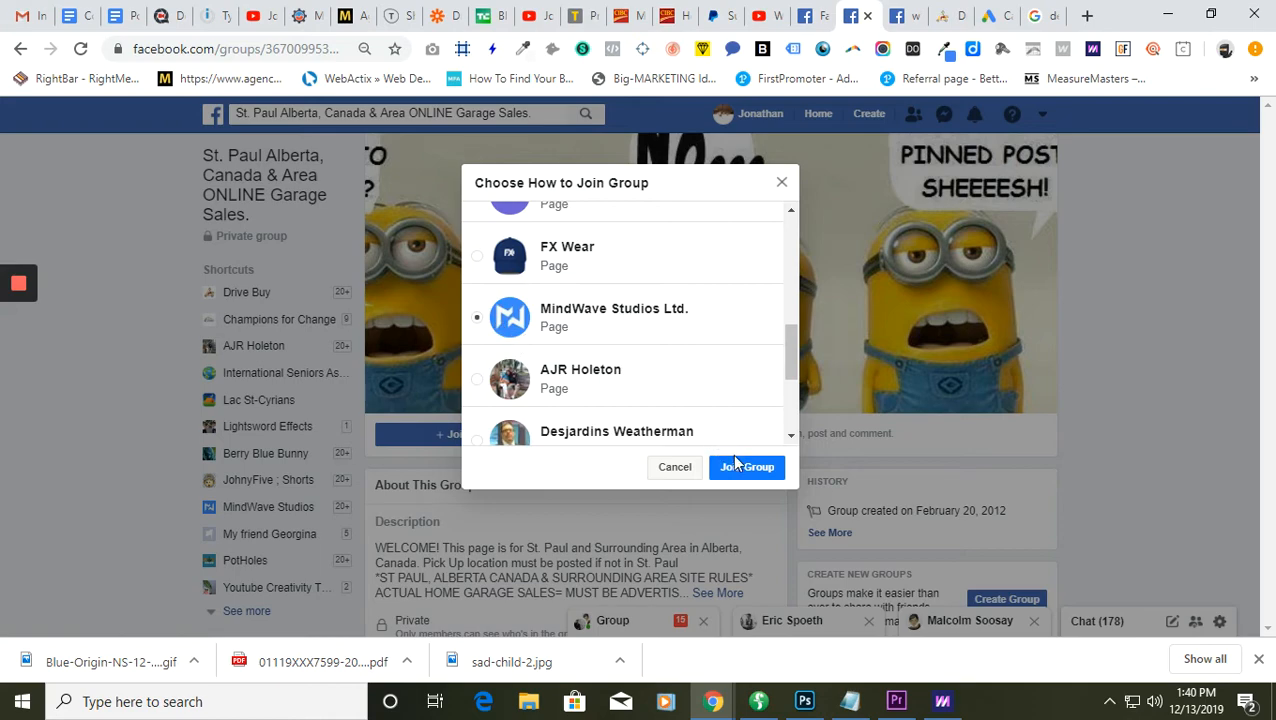
pyautogui.click(674, 468)
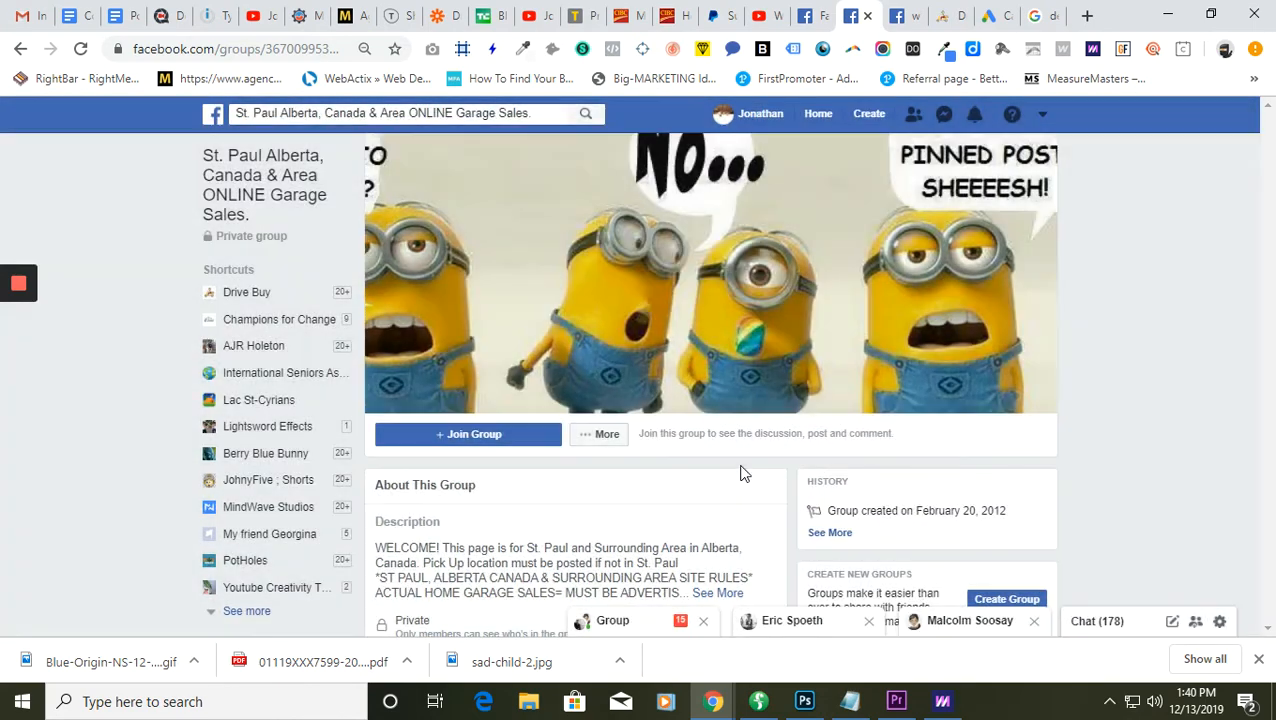
# Answer each of the three membership questions with "yes" and submit the answers
pyautogui.click(468, 432)
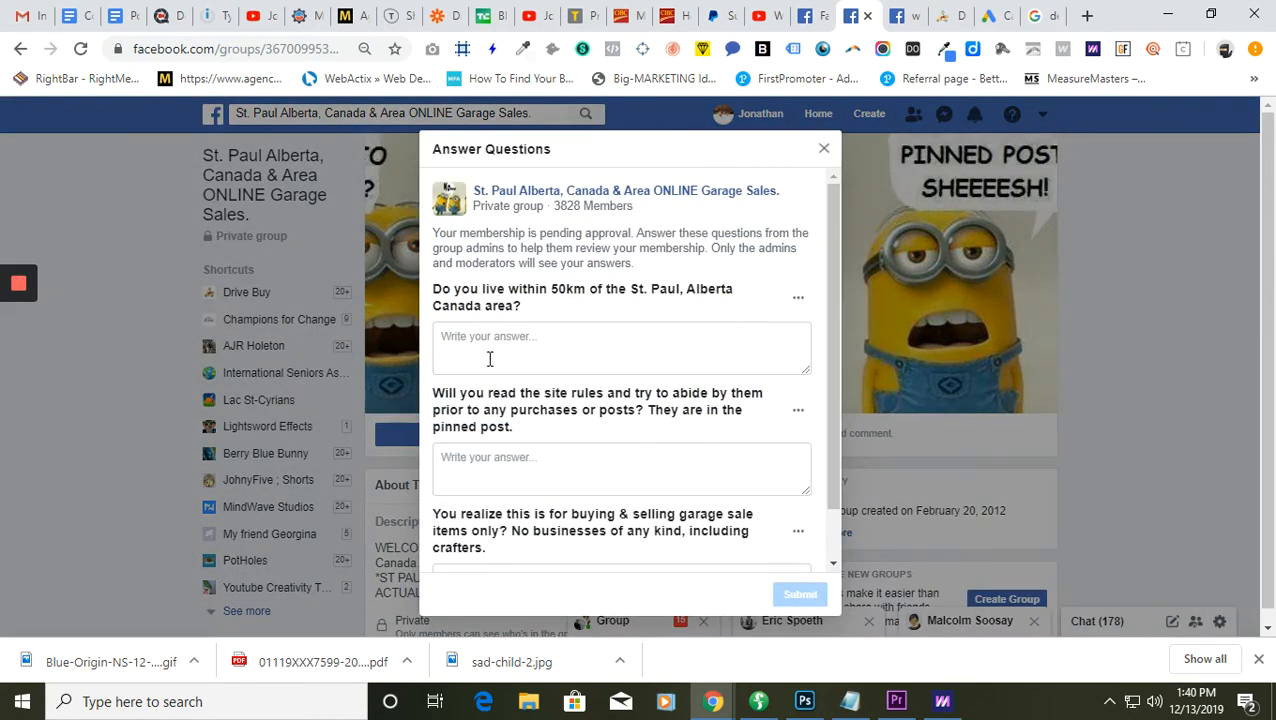
pyautogui.write('y')
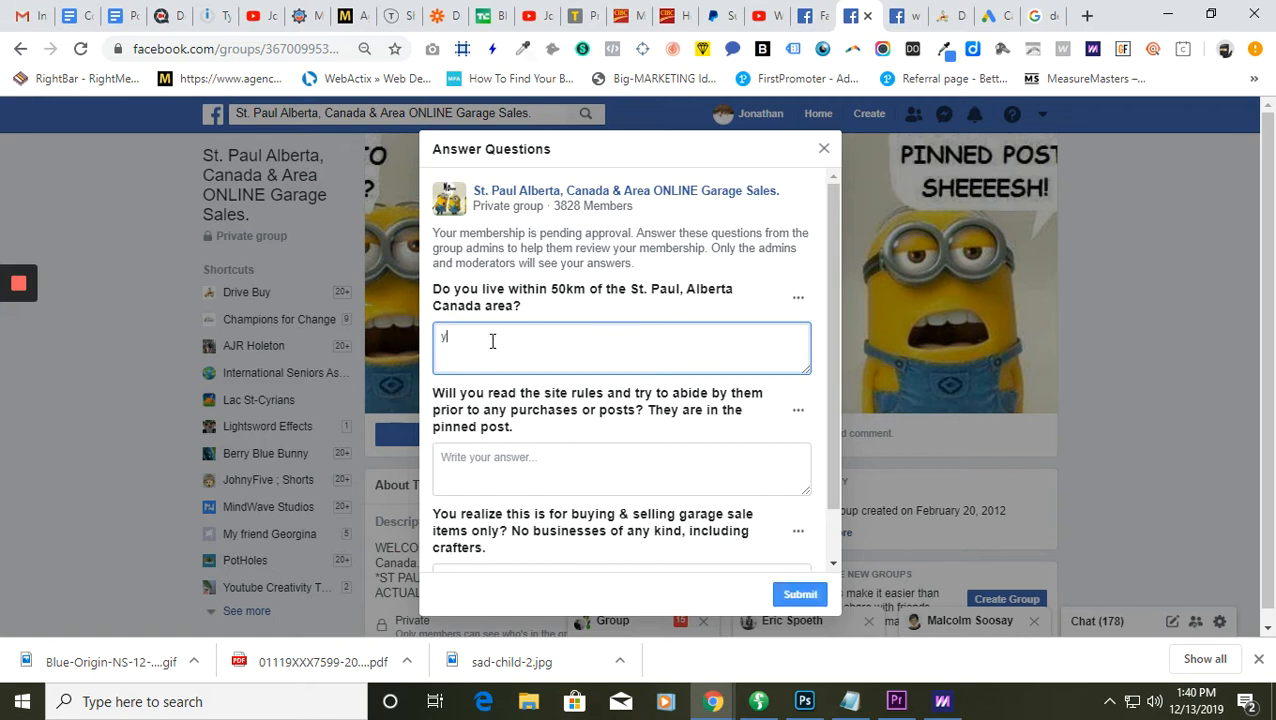
pyautogui.write('es')
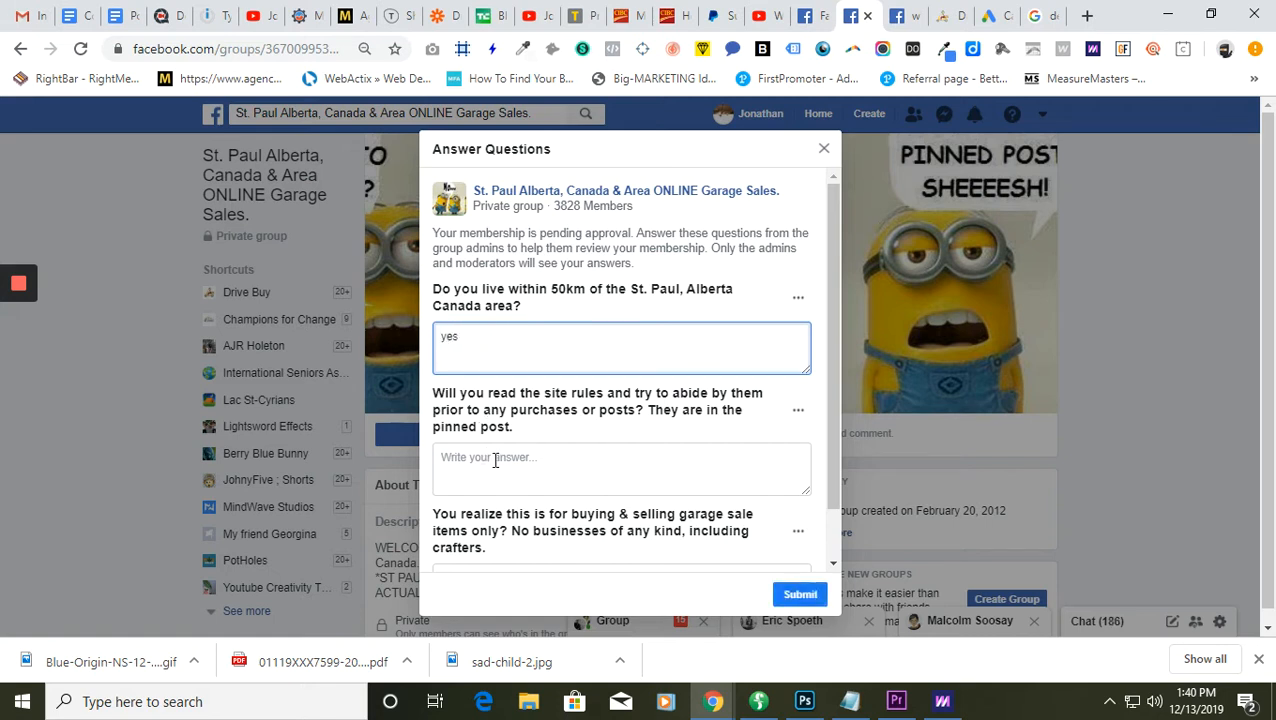
pyautogui.write('yes')
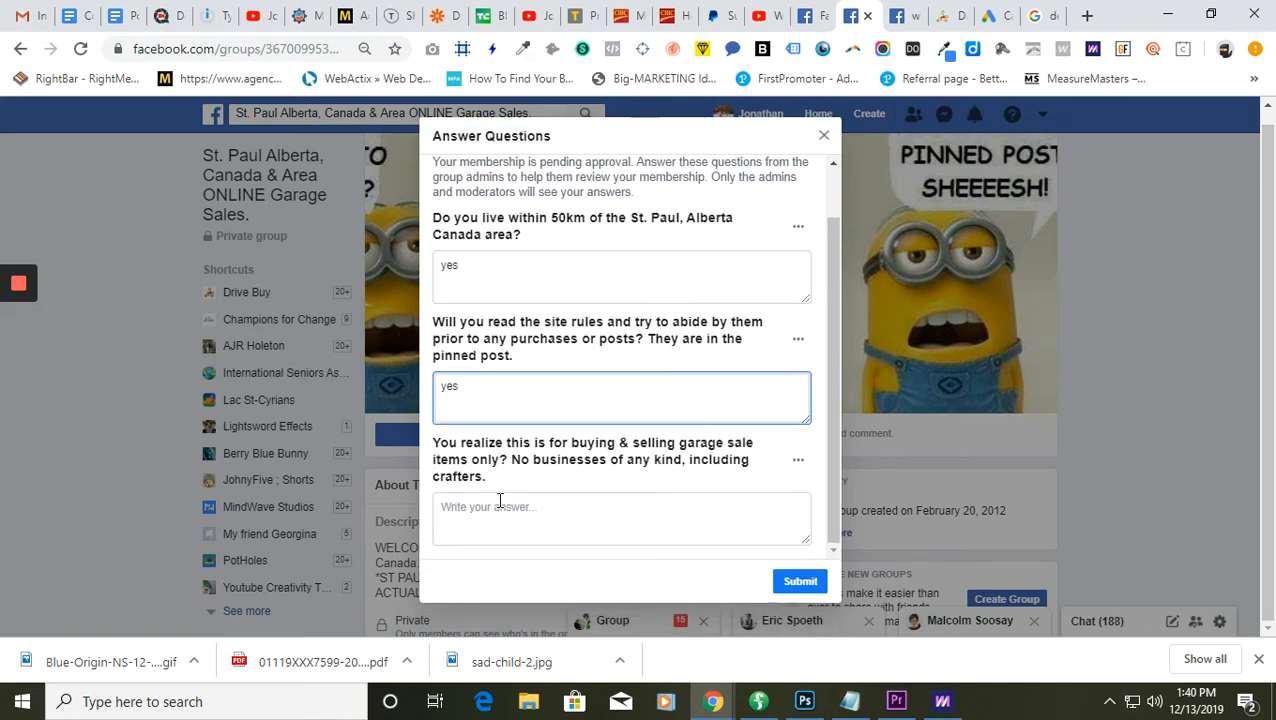
pyautogui.write('ye')
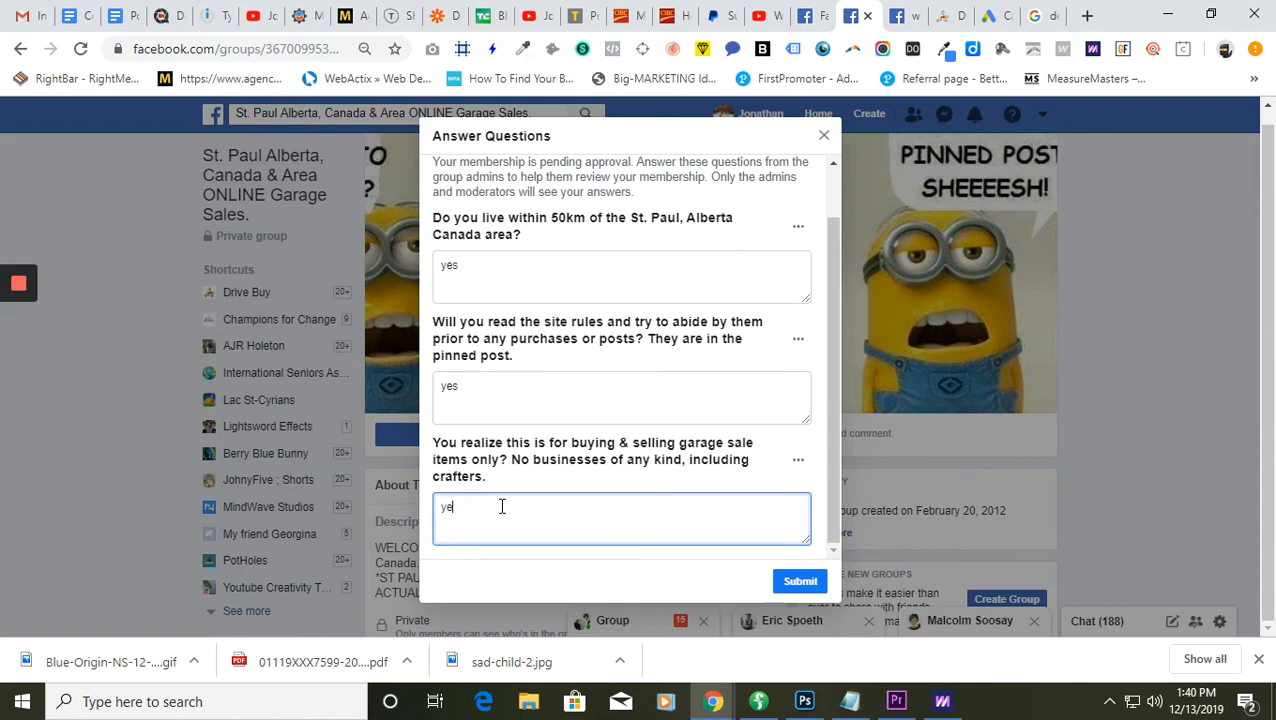
pyautogui.click(824, 136)
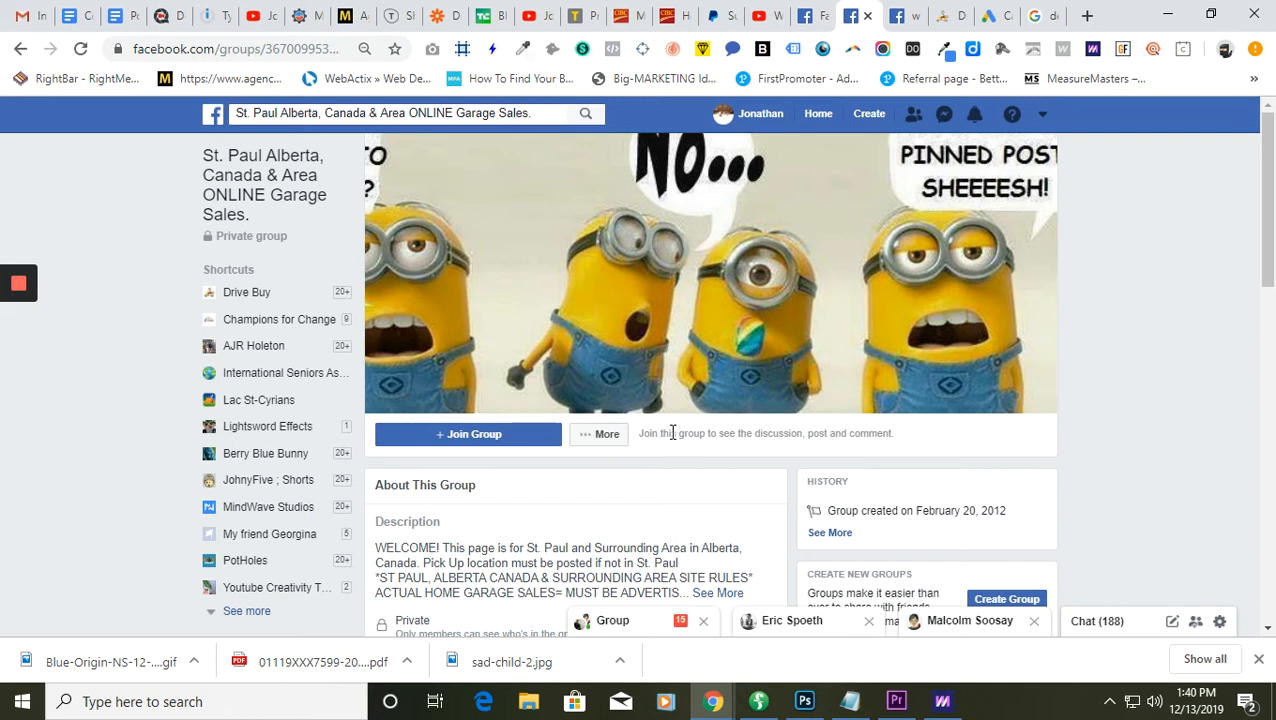
pyautogui.moveTo(492, 476)
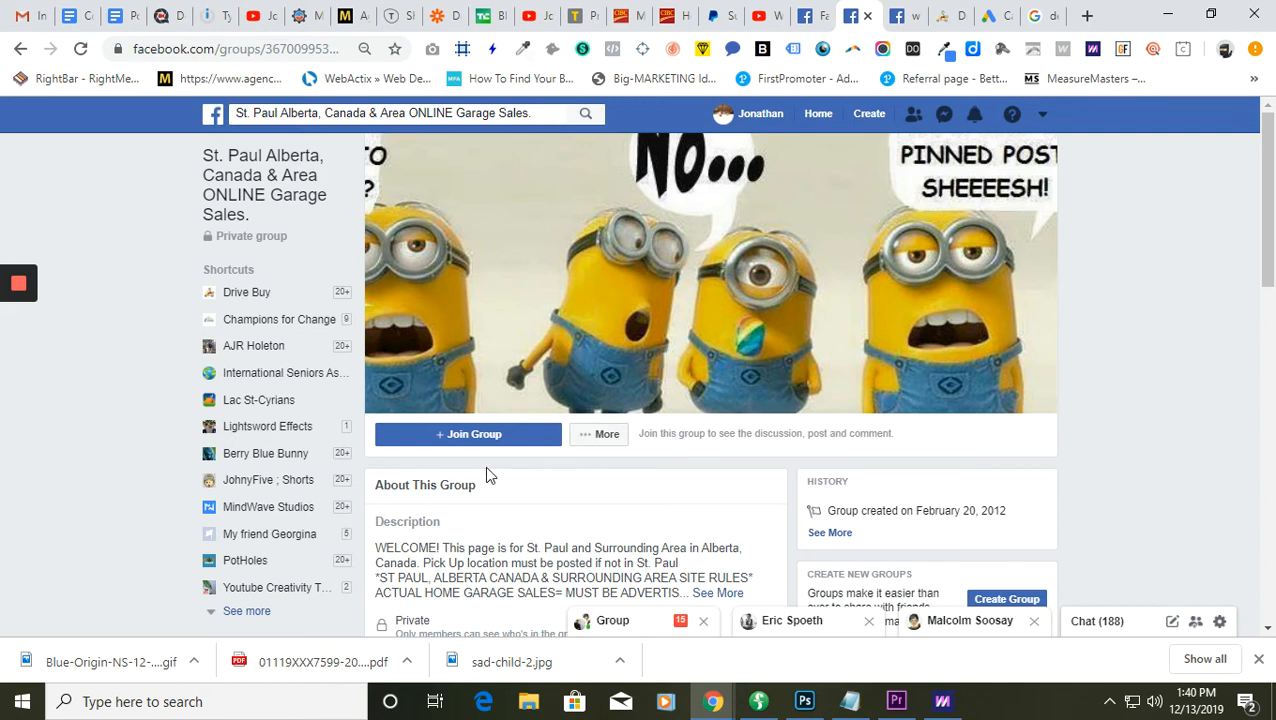
pyautogui.moveTo(476, 472)
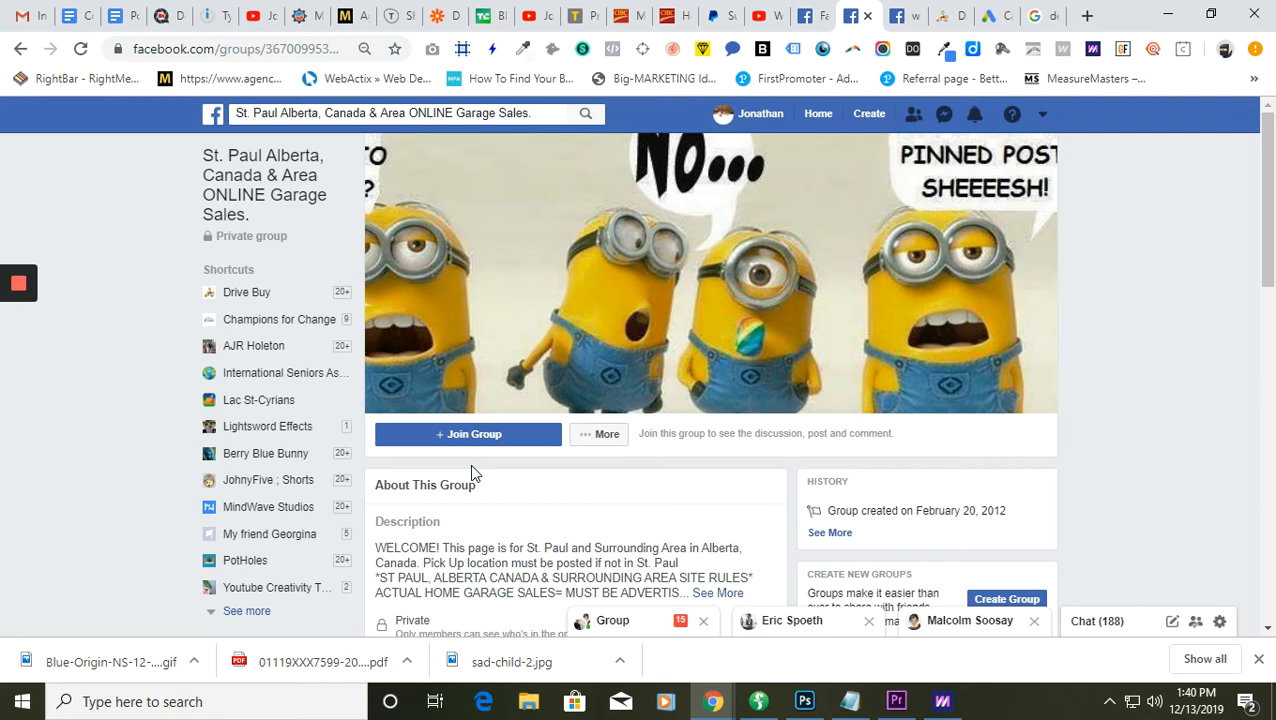
pyautogui.click(468, 432)
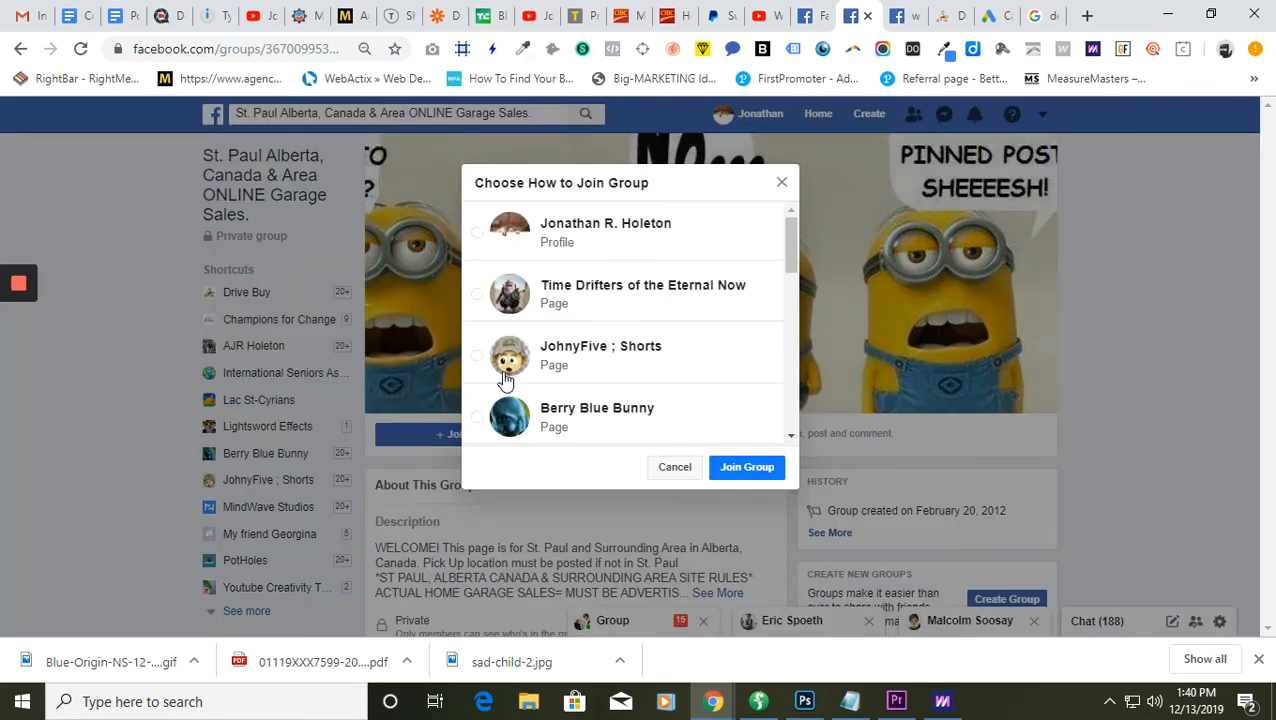
pyautogui.scroll(-3)
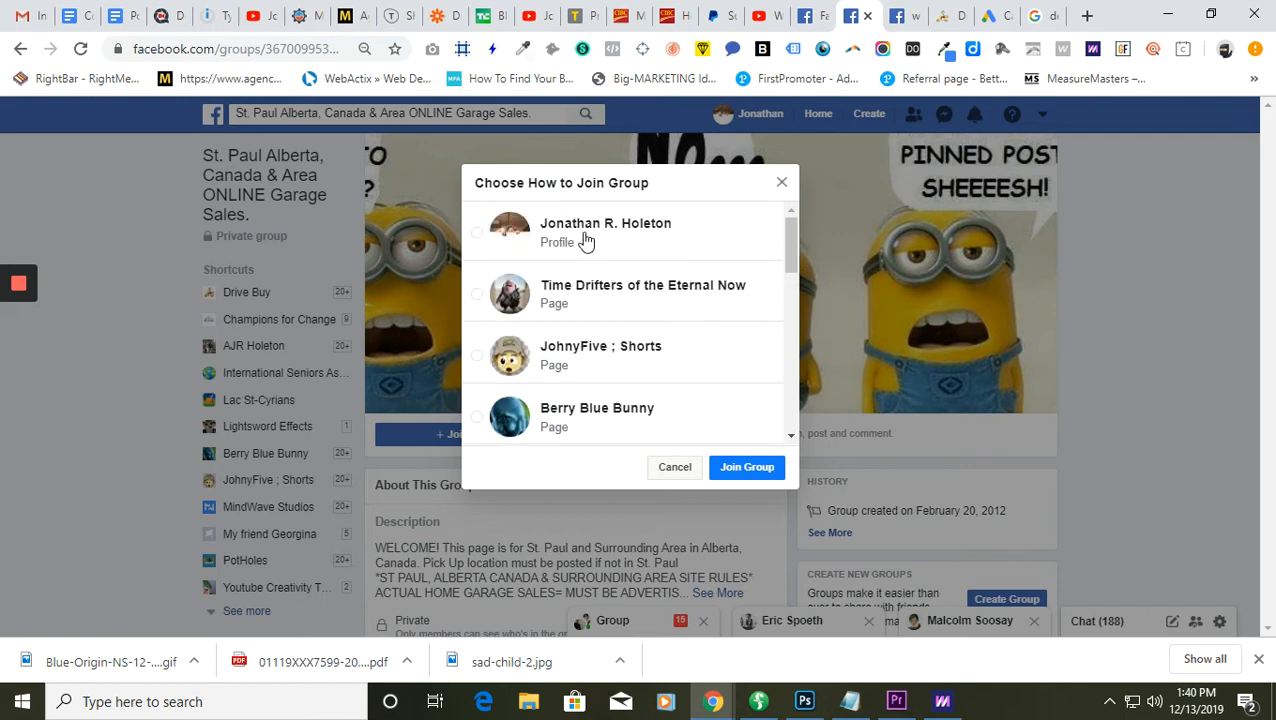
pyautogui.moveTo(568, 262)
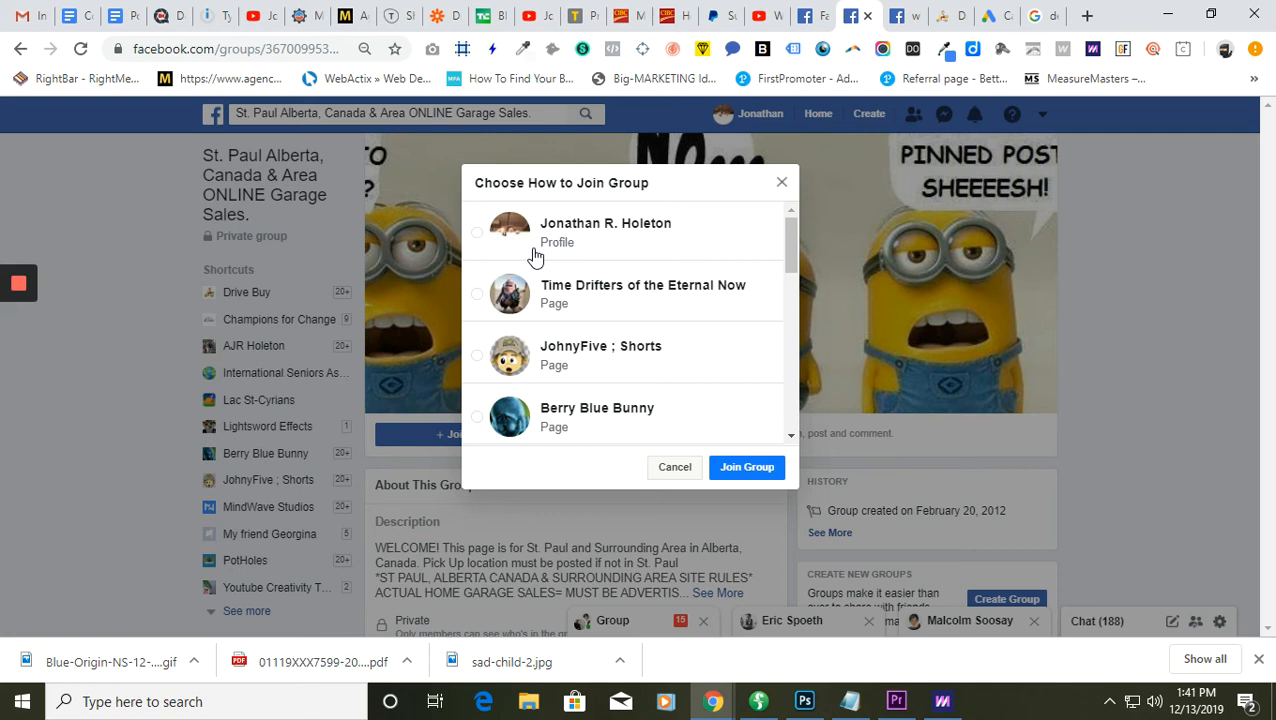
pyautogui.scroll(-3)
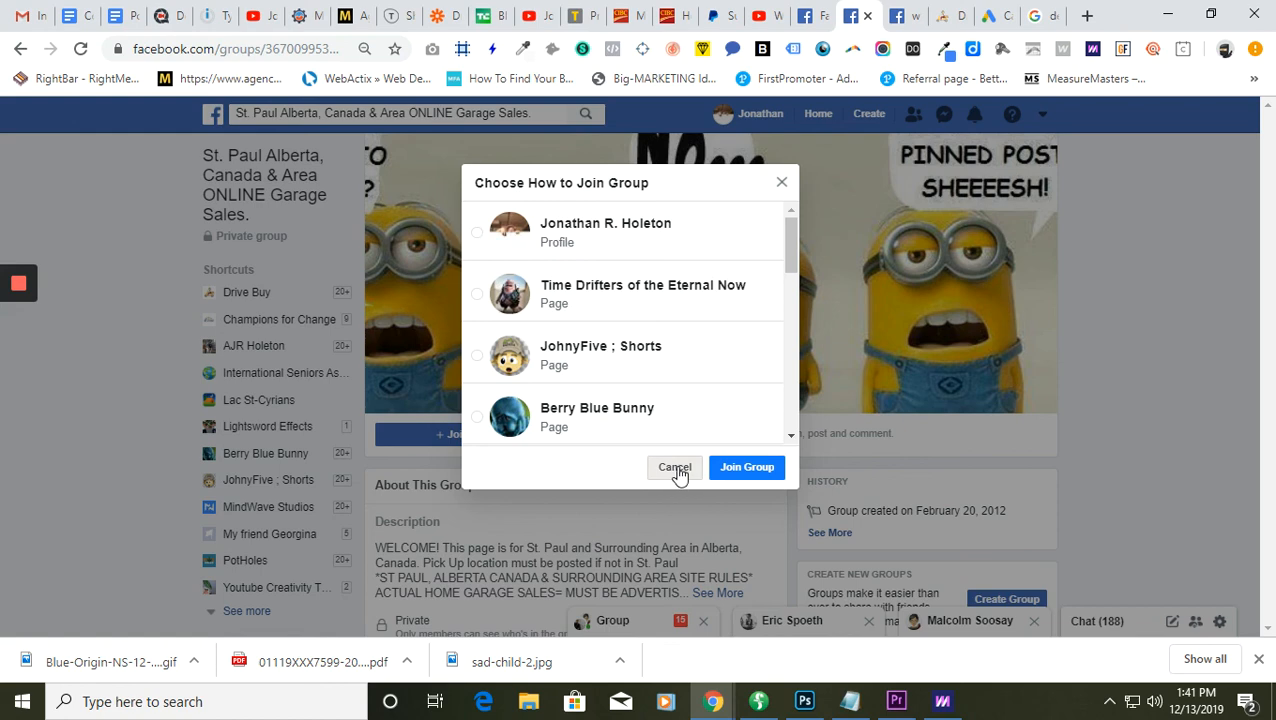
pyautogui.click(674, 468)
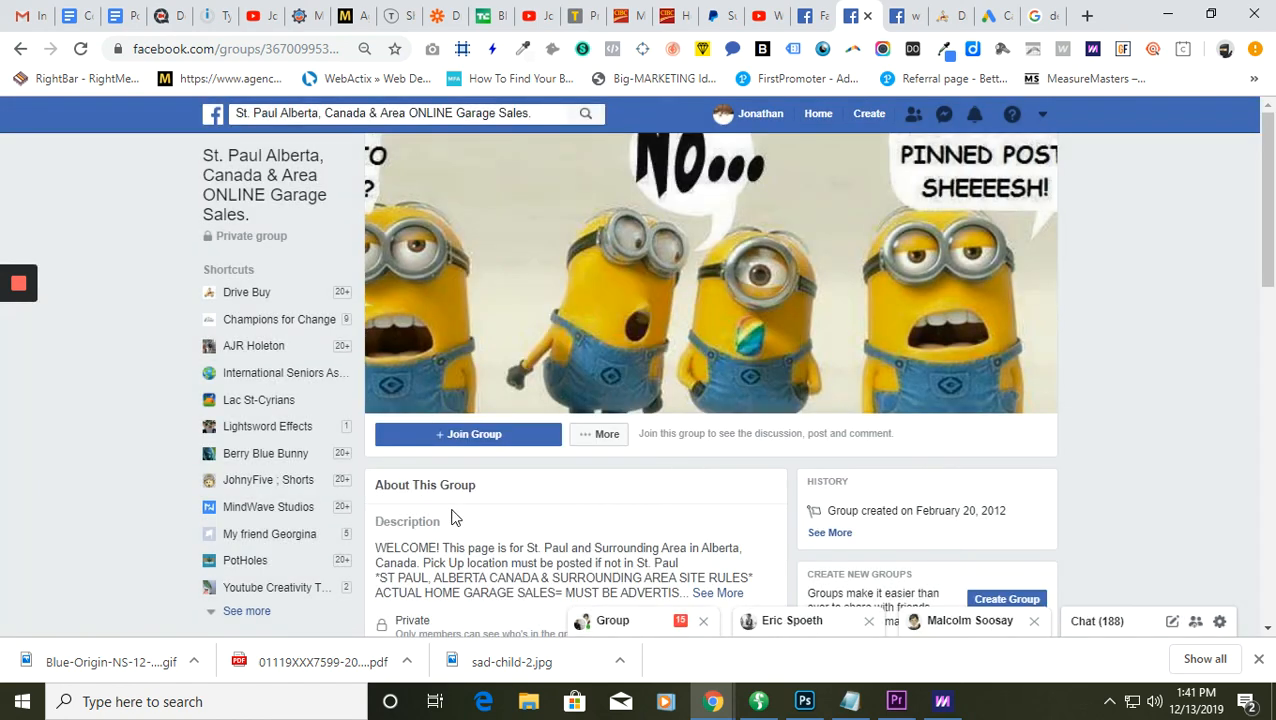